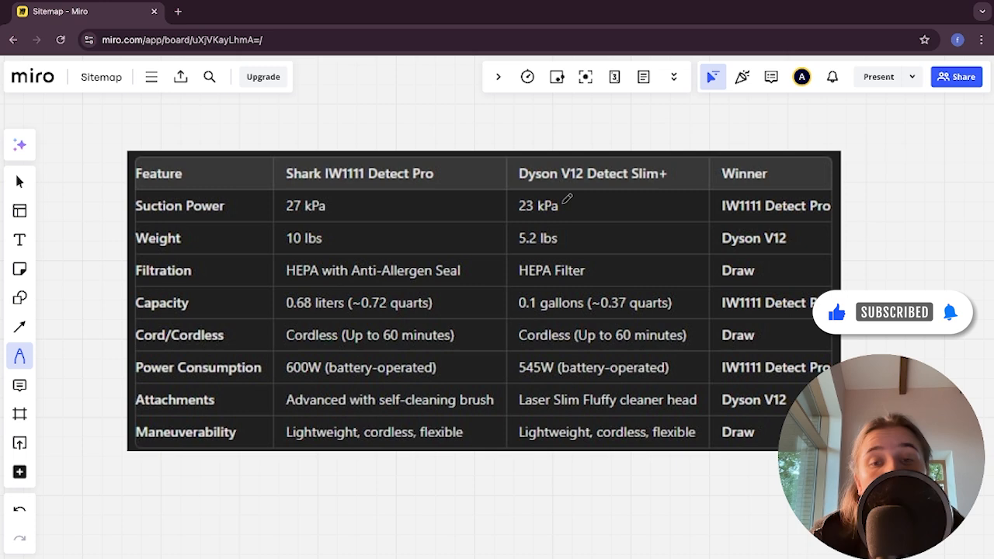
pyautogui.moveTo(681, 192)
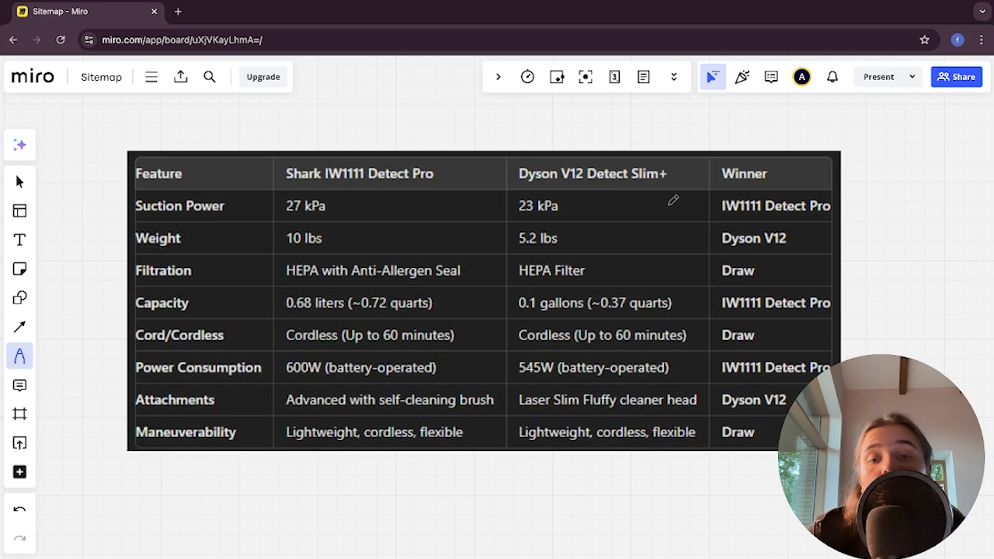
pyautogui.moveTo(433, 182)
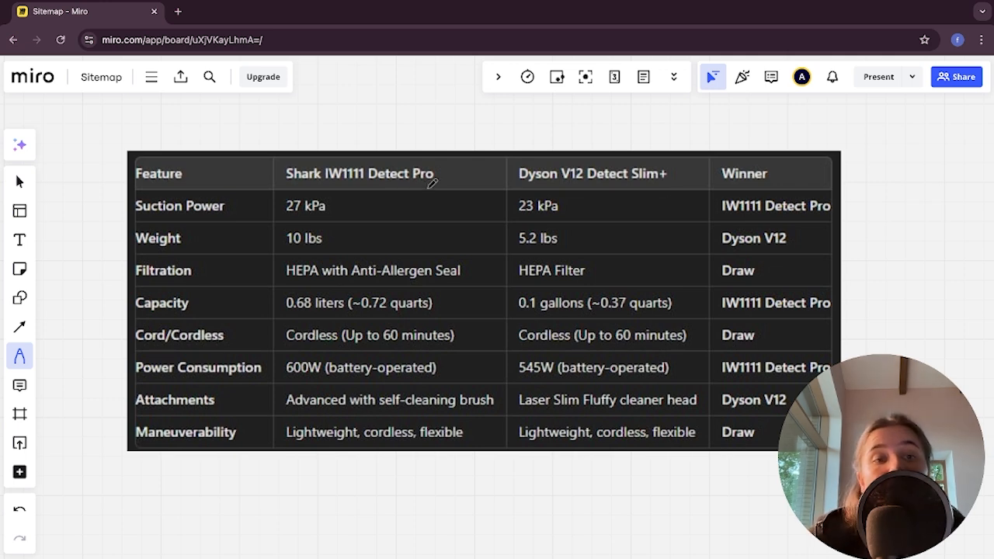
pyautogui.moveTo(326, 212)
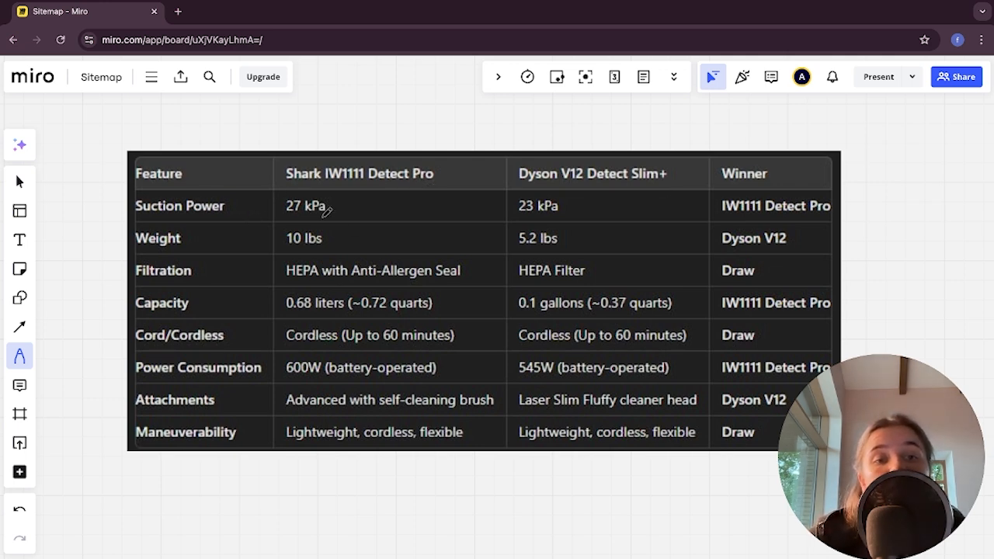
pyautogui.moveTo(650, 212)
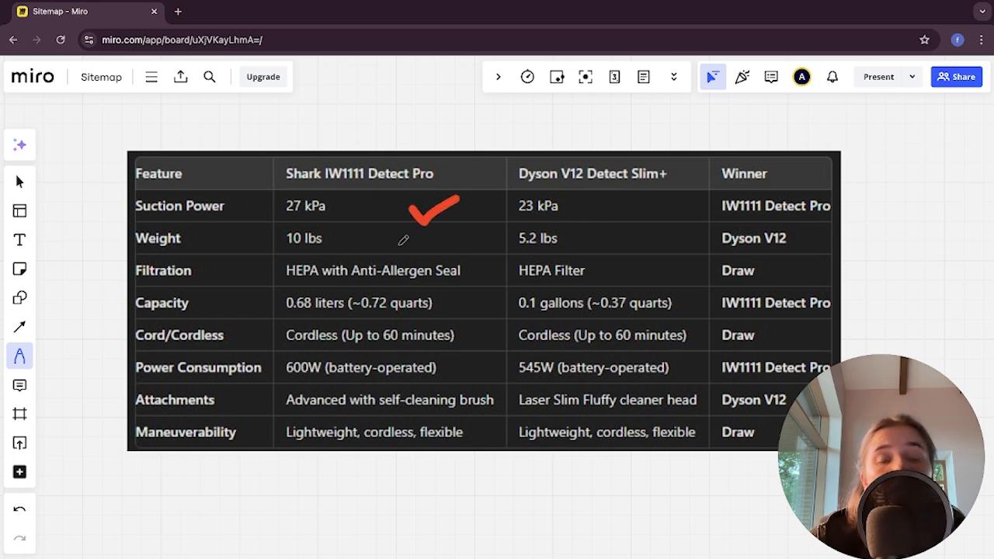
pyautogui.moveTo(559, 234)
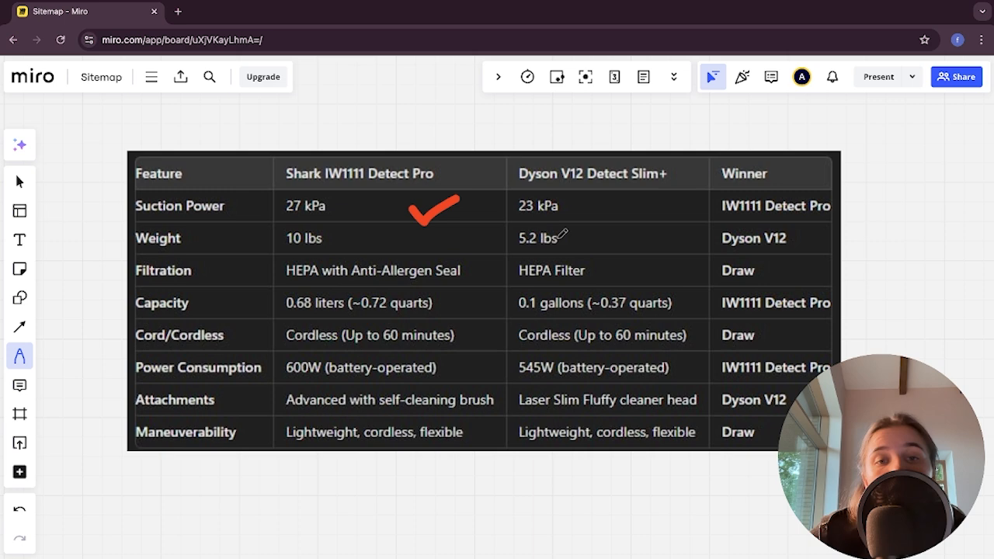
# Draw a red checkmark after the Dyson's 5.2 lbs weight.
pyautogui.moveTo(543, 244); pyautogui.dragTo(571, 225)
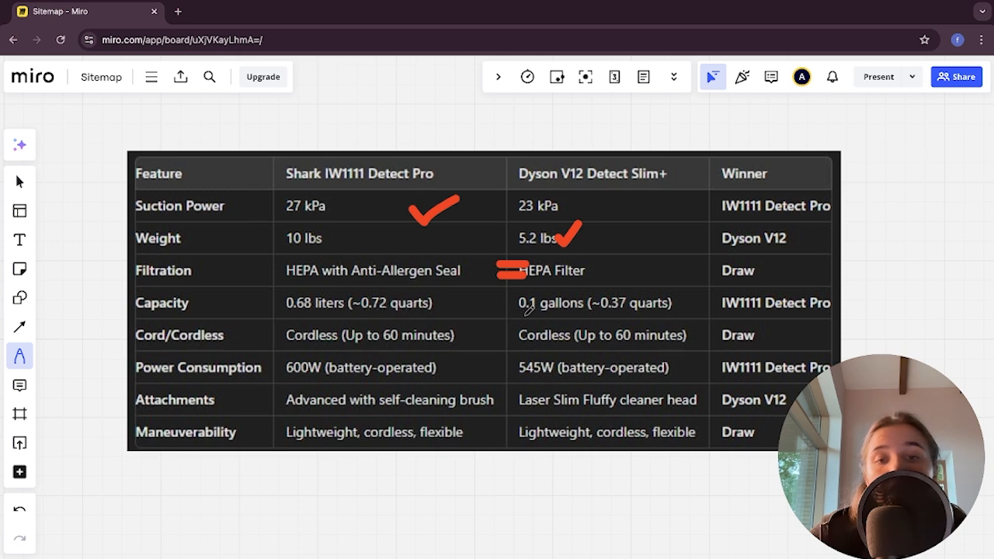
pyautogui.moveTo(672, 310)
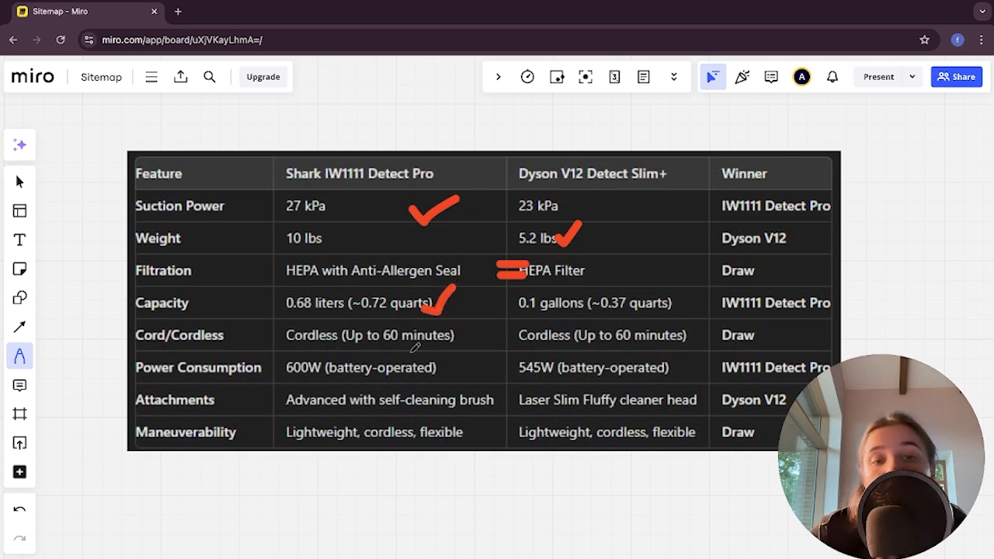
pyautogui.moveTo(503, 334)
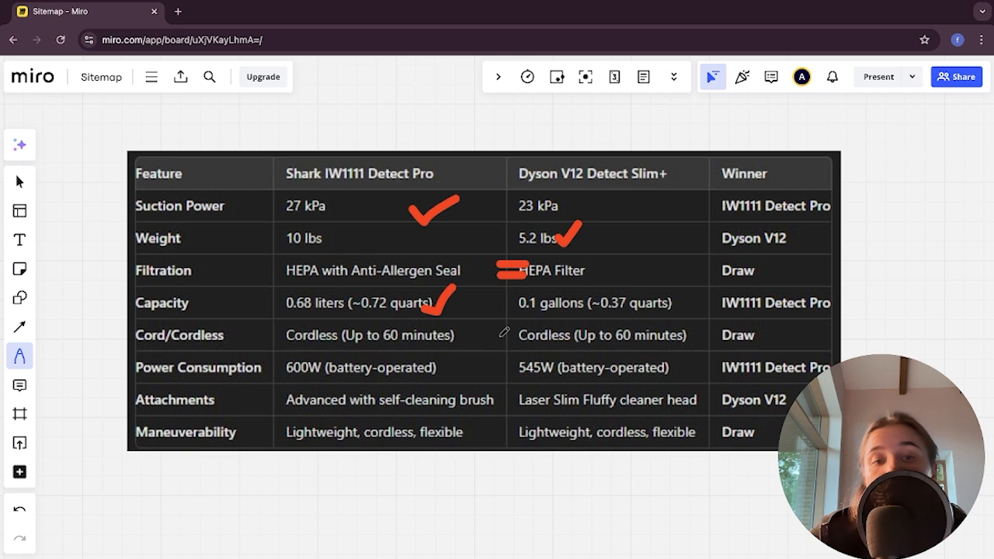
# Draw a red equals sign on Cord/Cordless and a checkmark after the Shark's 600W power.
pyautogui.moveTo(493, 335); pyautogui.dragTo(528, 335)
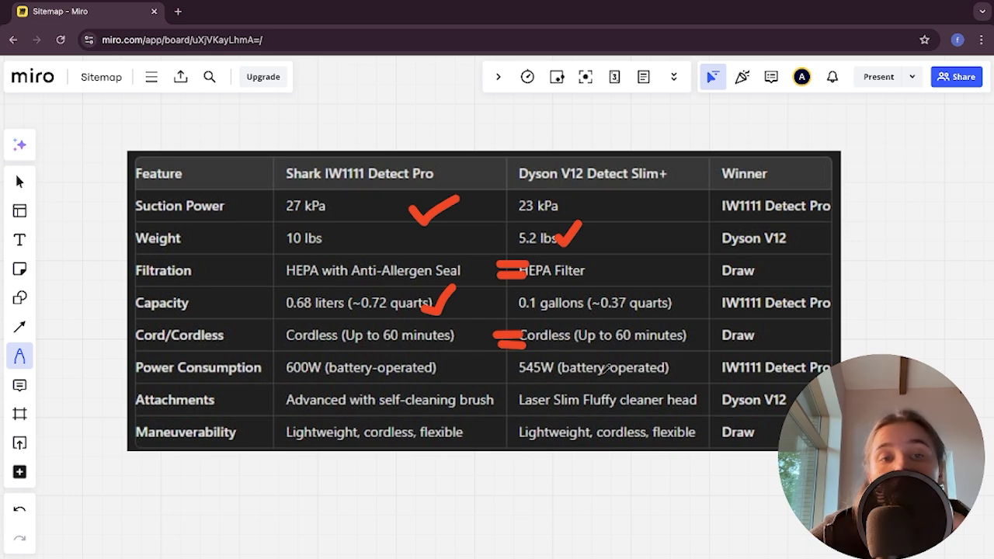
pyautogui.moveTo(446, 377); pyautogui.dragTo(481, 357)
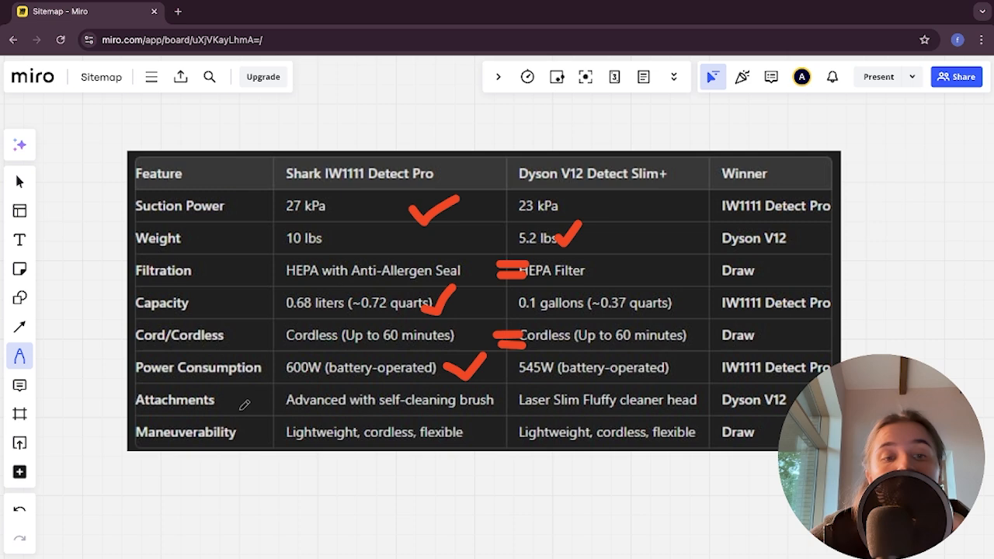
pyautogui.moveTo(512, 404)
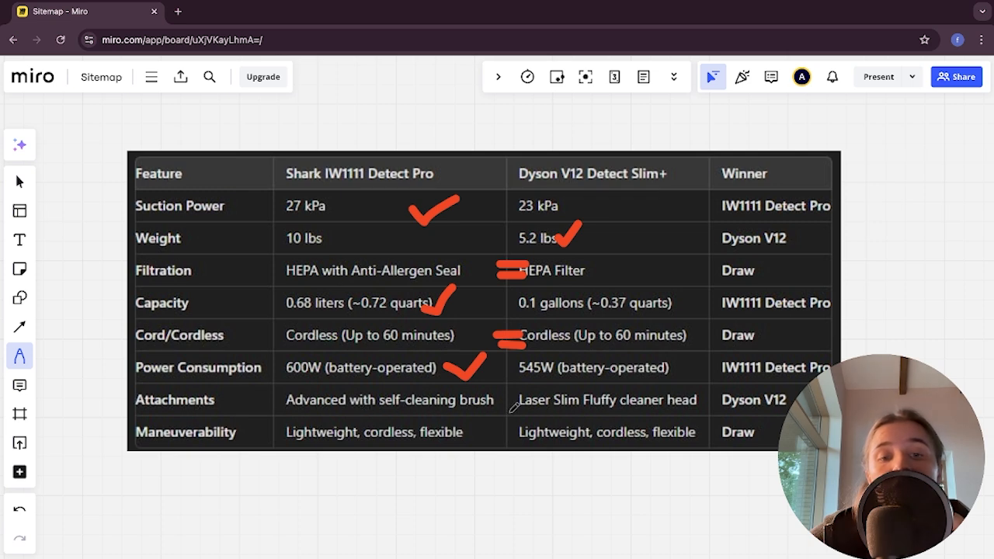